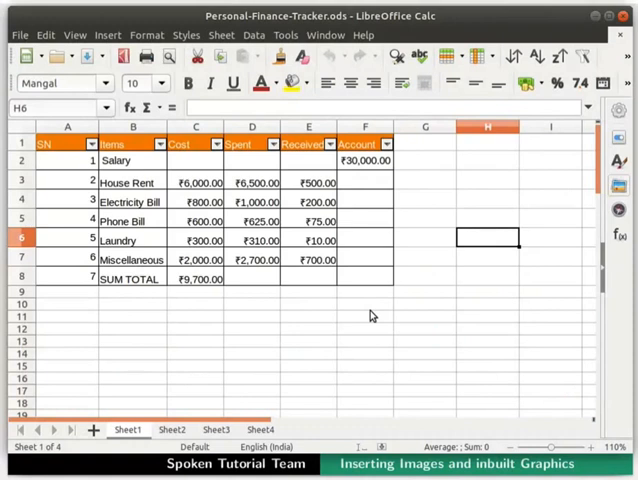
mouse_move(284, 236)
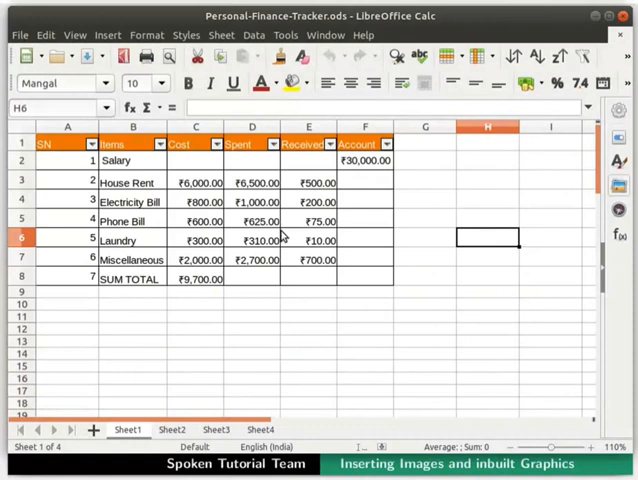
Step: Select cell C2 and bring up Insert Image showing the Desktop/Images folder
left_click(195, 160)
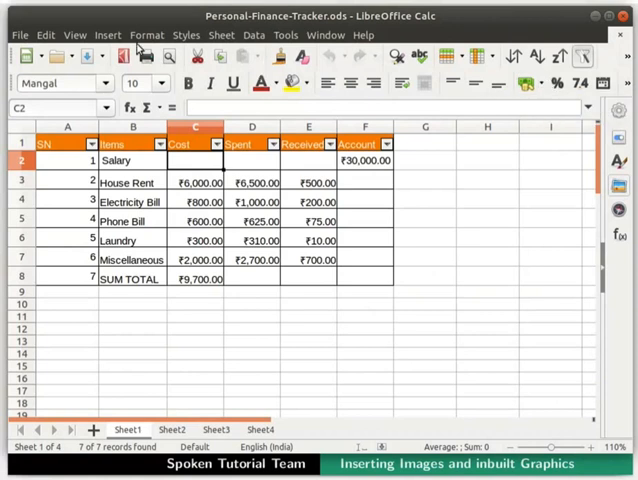
left_click(107, 35)
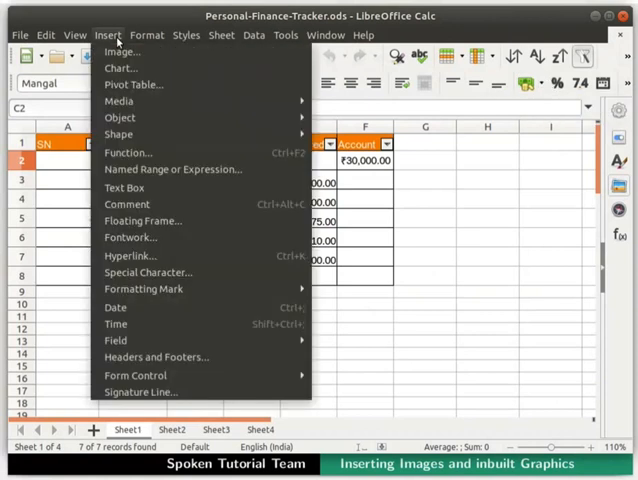
mouse_move(123, 51)
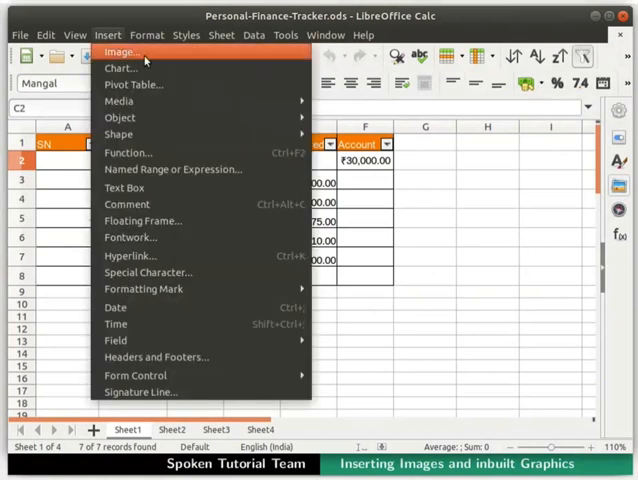
left_click(119, 51)
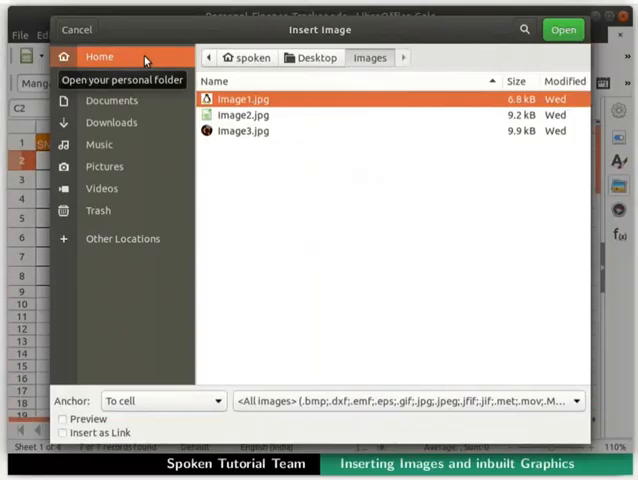
mouse_move(285, 42)
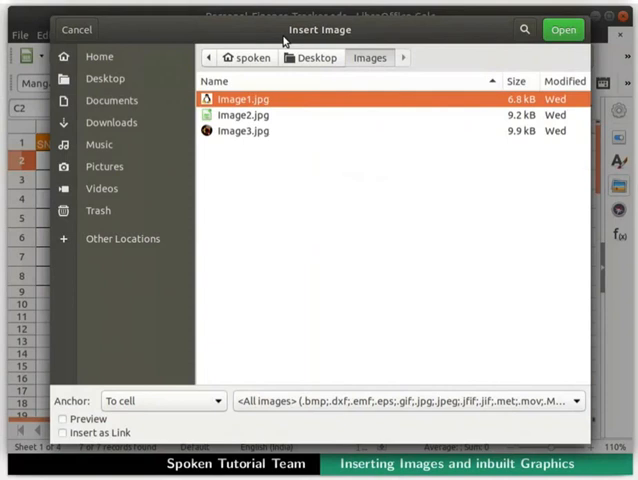
mouse_move(313, 70)
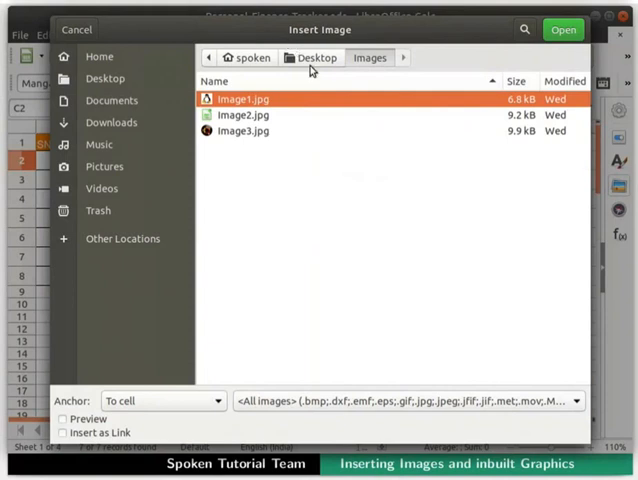
mouse_move(372, 73)
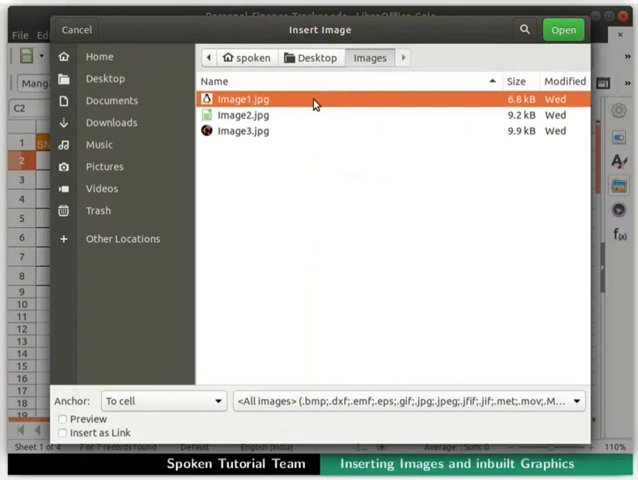
mouse_move(563, 29)
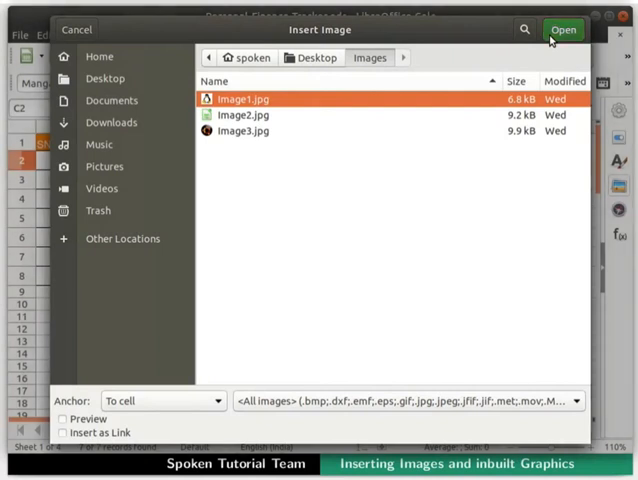
Step: Insert the Image1.jpg penguin, shrink it slightly, and drag it beside the table
left_click(562, 29)
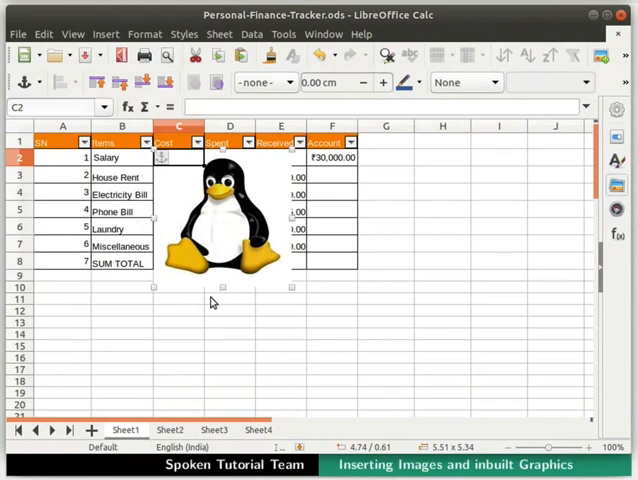
left_click_drag(291, 287, 291, 290)
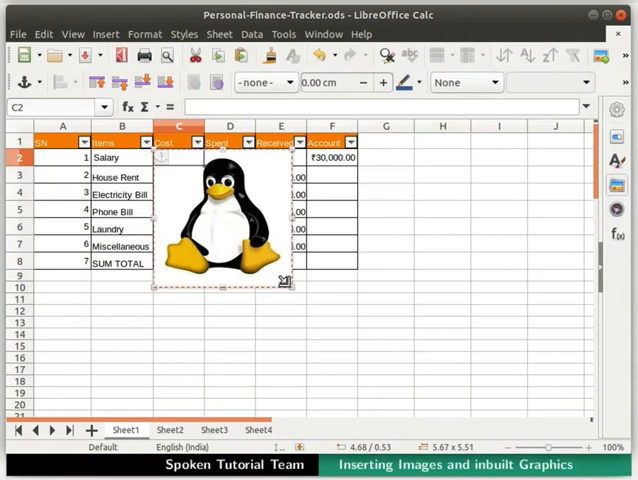
left_click_drag(290, 287, 265, 243)
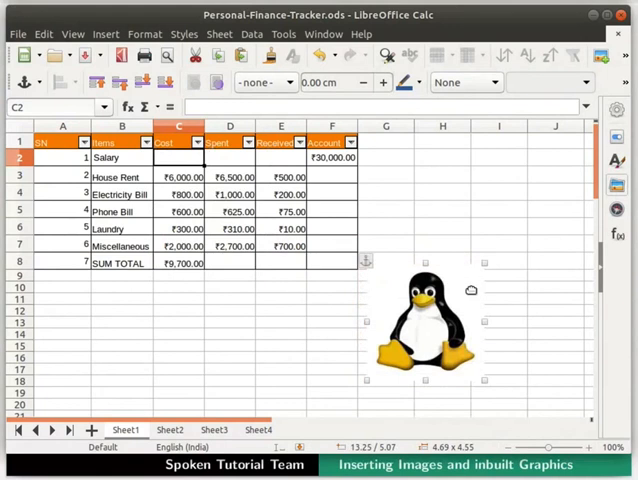
mouse_move(360, 332)
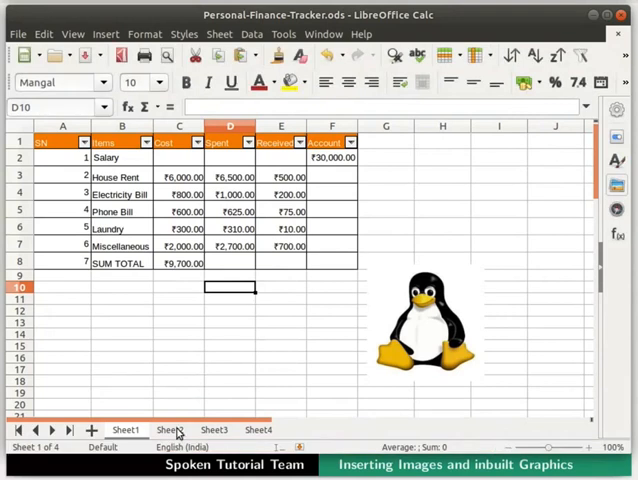
Step: On Sheet2 at cell A2, insert Image2.jpg with Insert as Link ticked
left_click(168, 429)
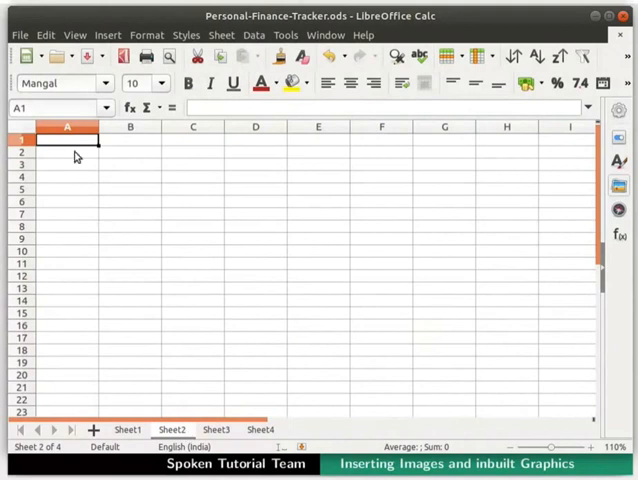
left_click(67, 150)
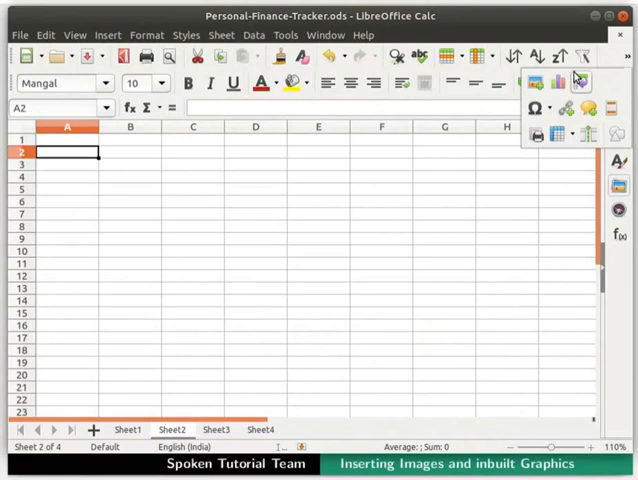
left_click(557, 82)
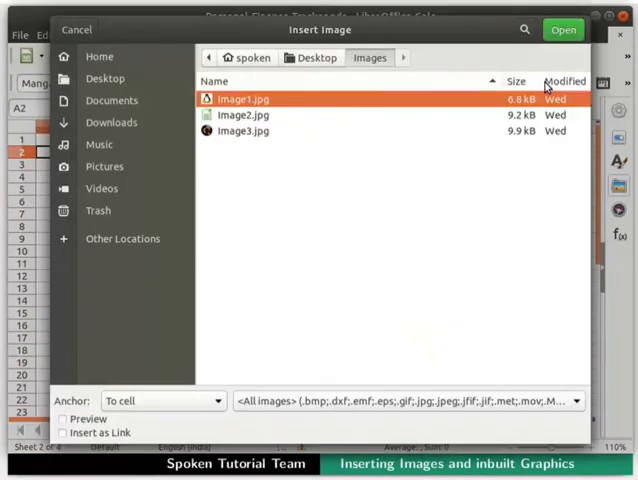
mouse_move(390, 33)
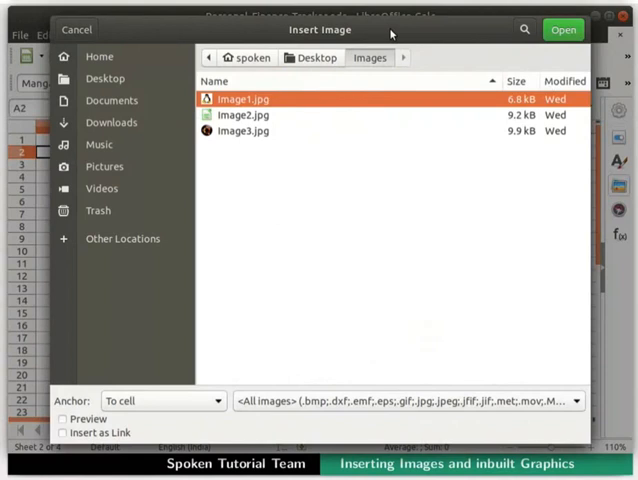
left_click(243, 114)
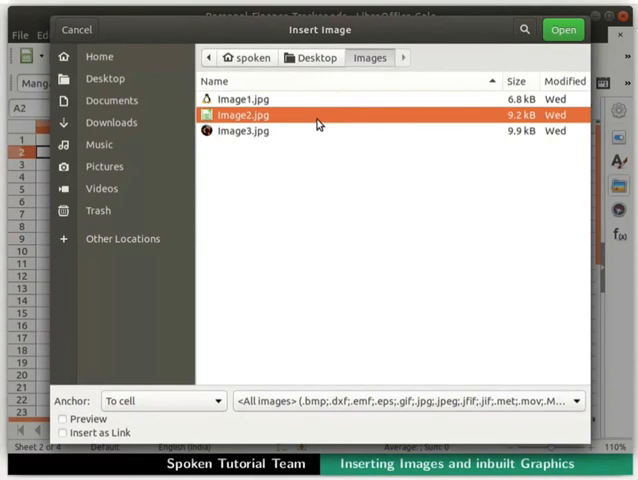
mouse_move(170, 410)
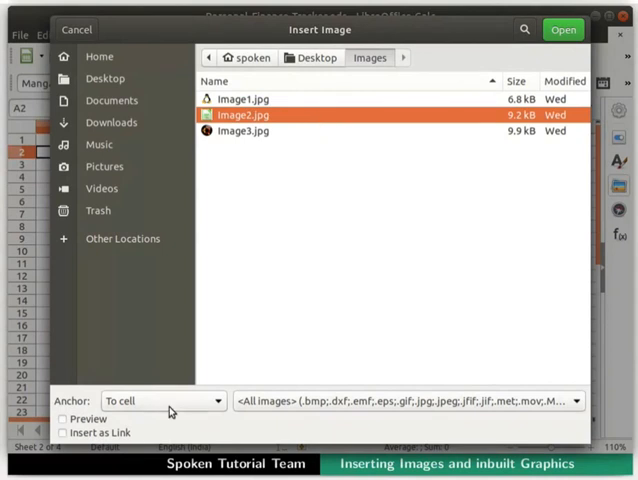
left_click(62, 432)
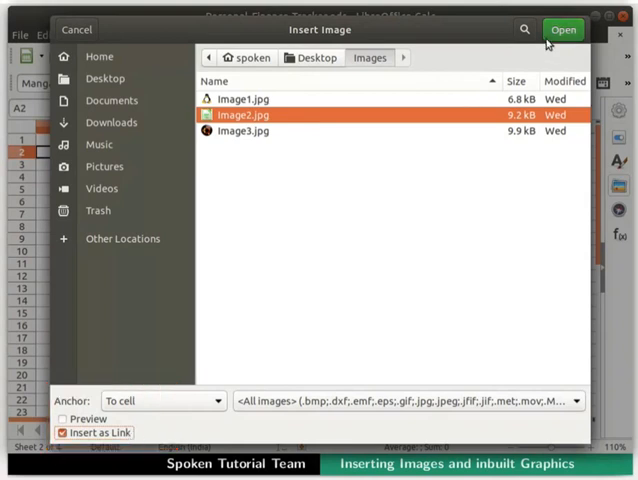
left_click(563, 29)
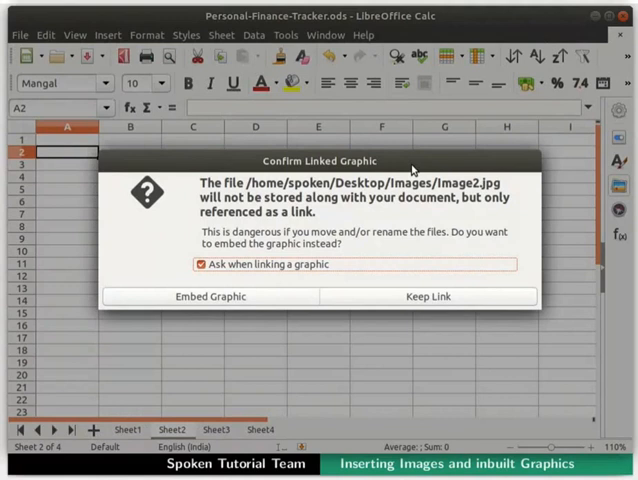
mouse_move(389, 224)
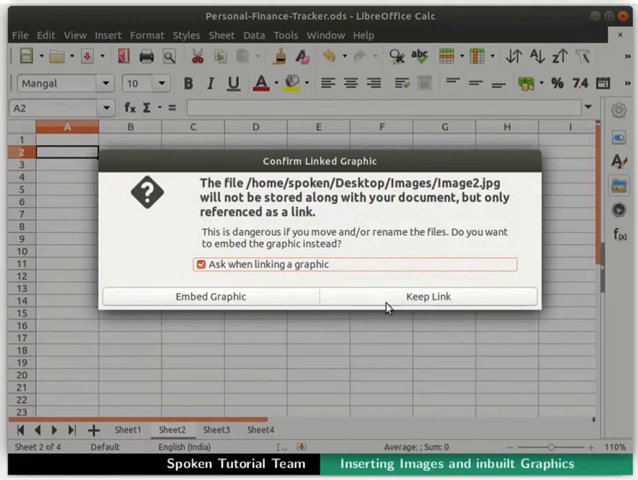
Step: Choose Keep Link so Image2.jpg stays linked at A2 on Sheet2
left_click(429, 296)
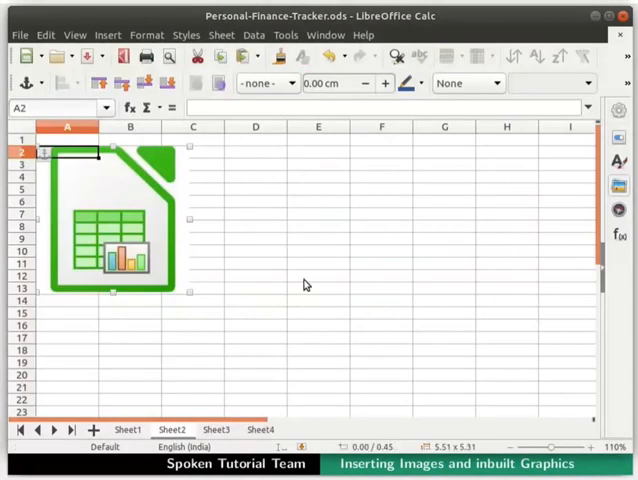
mouse_move(197, 244)
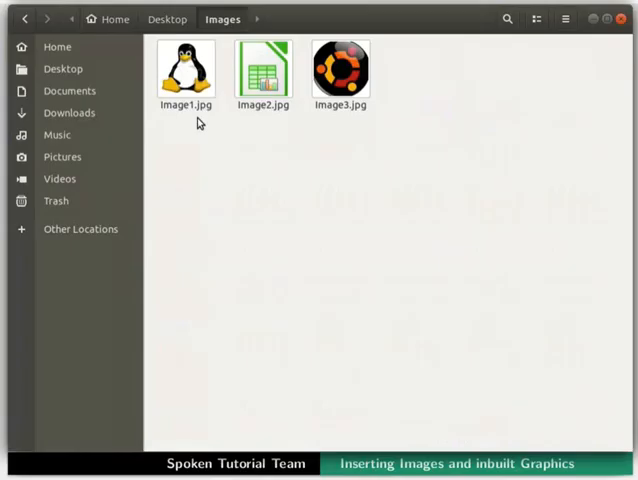
Step: Rename Image2.jpg to Image2-old.jpg in the Images folder
right_click(263, 68)
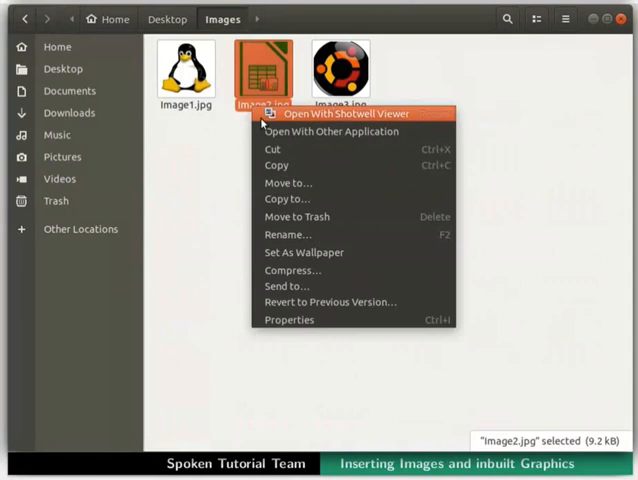
left_click(288, 234)
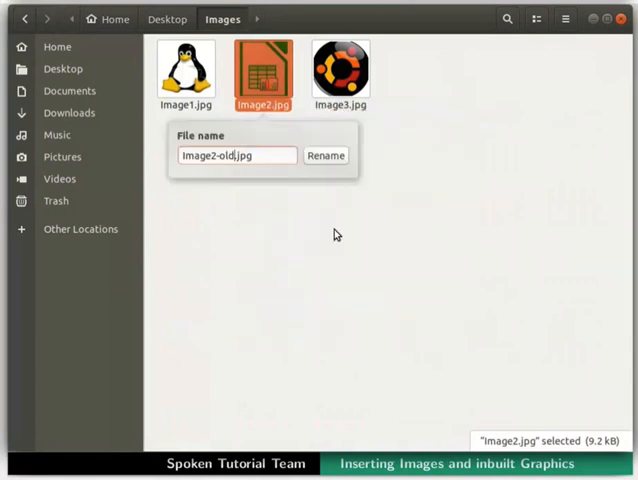
left_click(325, 155)
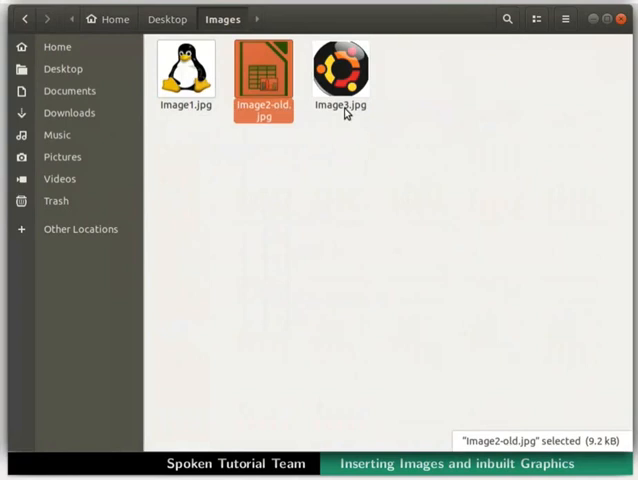
Step: Rename Image3.jpg to Image2.jpg, then return to the Desktop folder
right_click(342, 70)
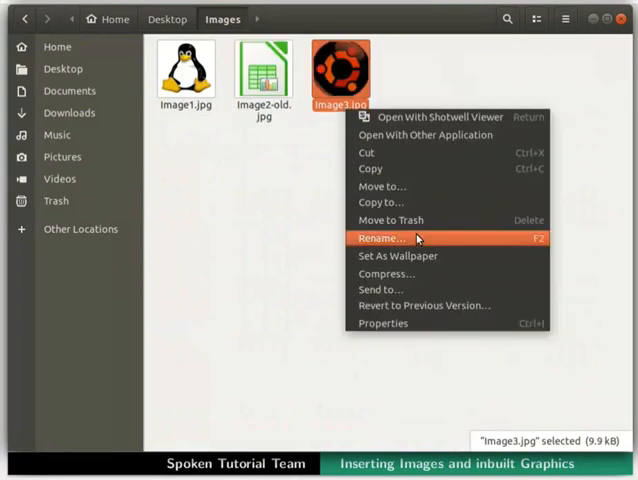
left_click(378, 238)
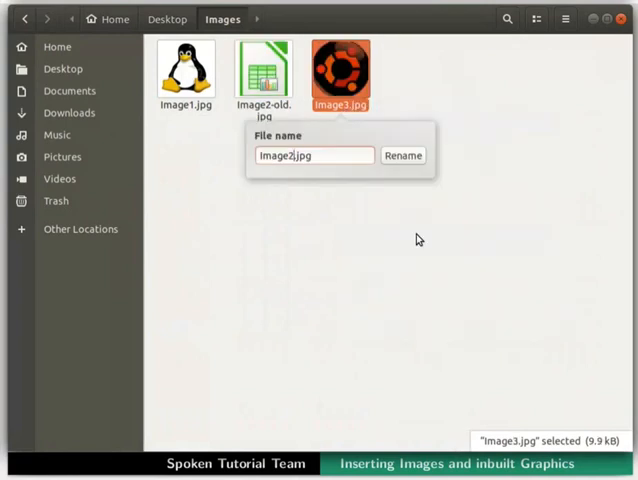
left_click(403, 155)
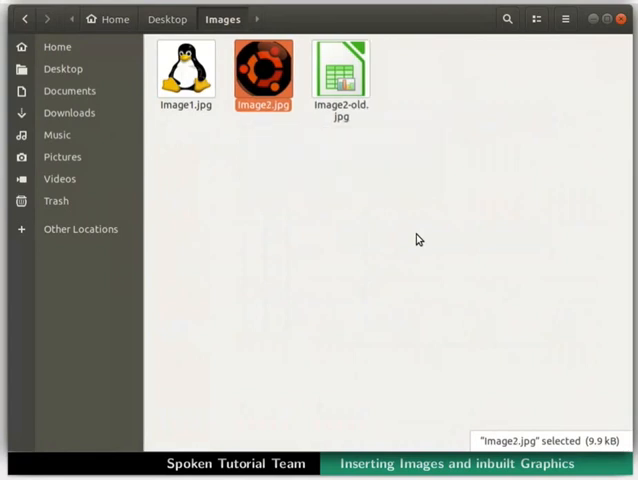
left_click(63, 68)
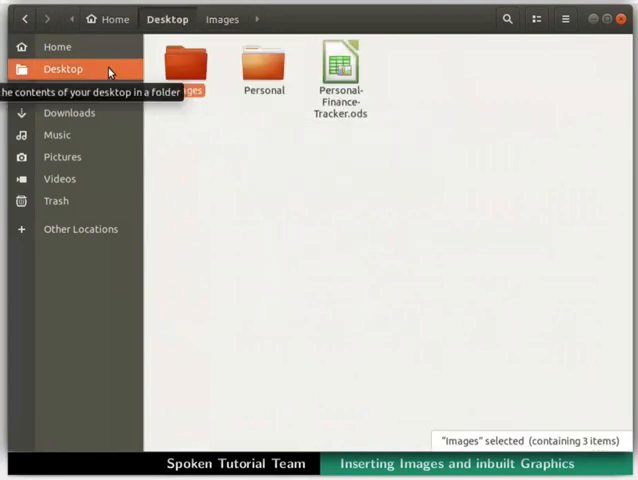
Step: Open Personal-Finance-Tracker.ods and view Sheet2, now showing the Ubuntu logo
double_click(339, 65)
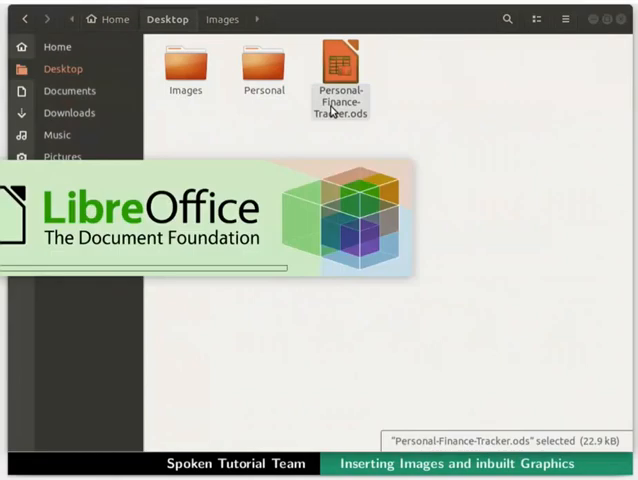
double_click(336, 70)
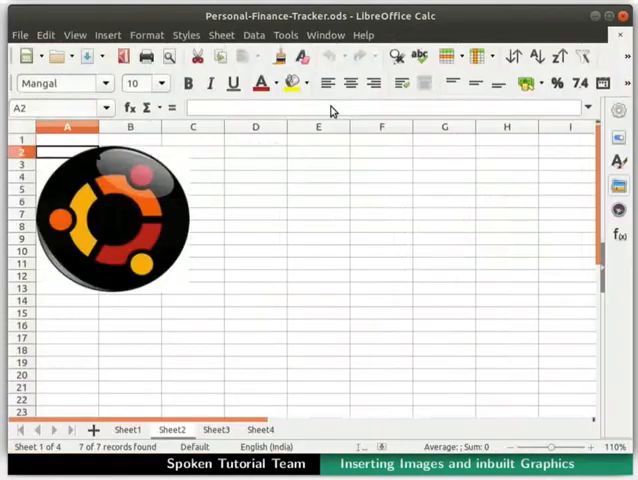
left_click(170, 429)
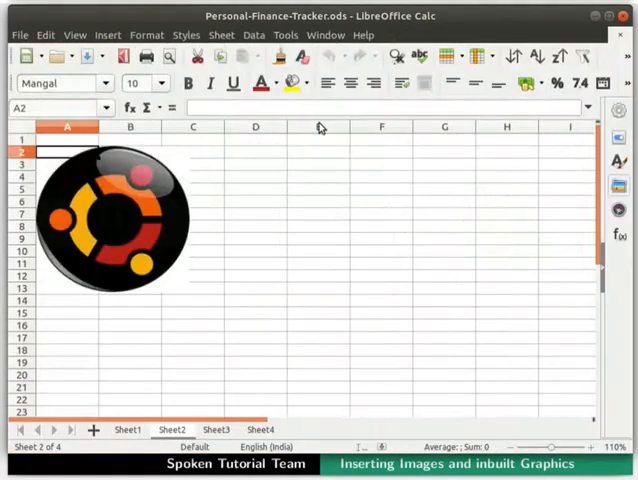
mouse_move(210, 253)
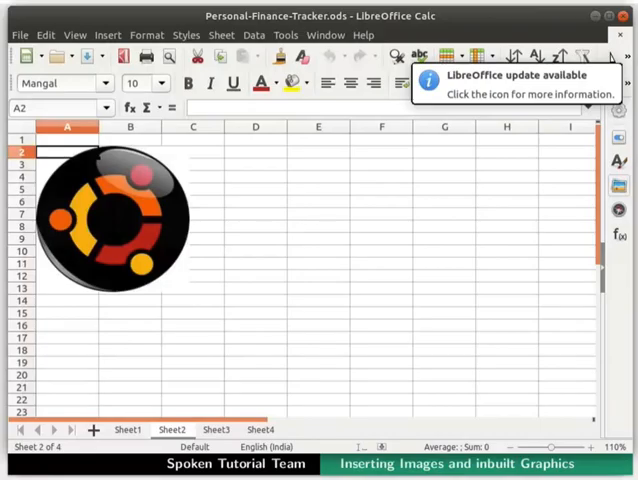
mouse_move(238, 230)
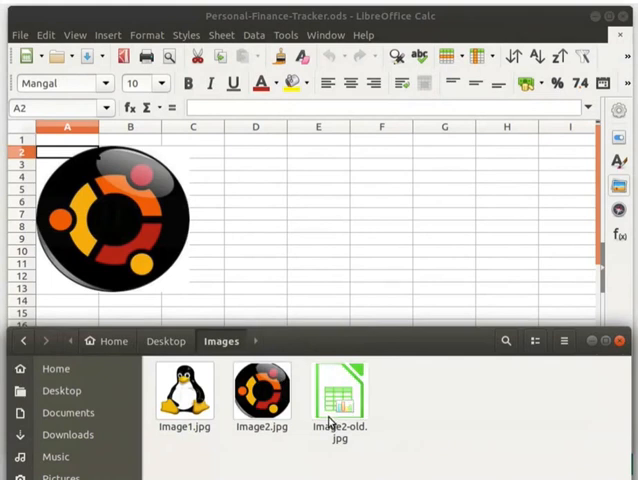
Step: Select Image2-old.jpg in the Images folder and drag it toward the sheet
left_click(338, 400)
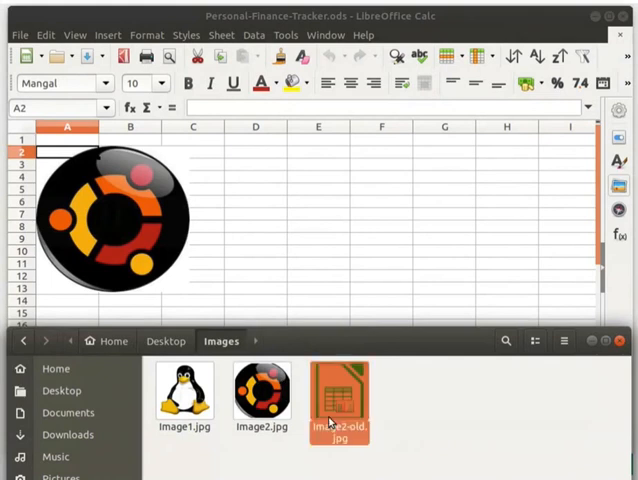
left_click_drag(338, 398, 288, 150)
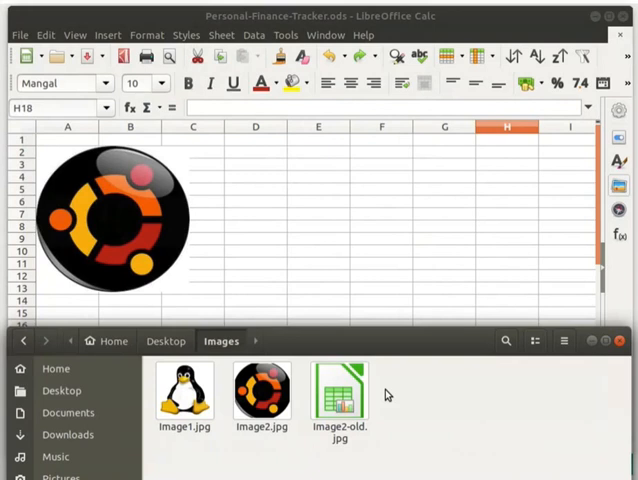
Step: Ctrl+Shift-drag Image2-old.jpg onto Sheet2 to insert it as a linked image
key("Ctrl+Shift")
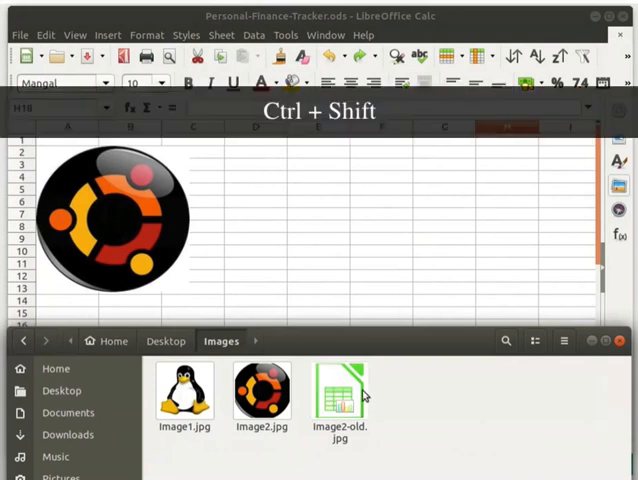
left_click(338, 395)
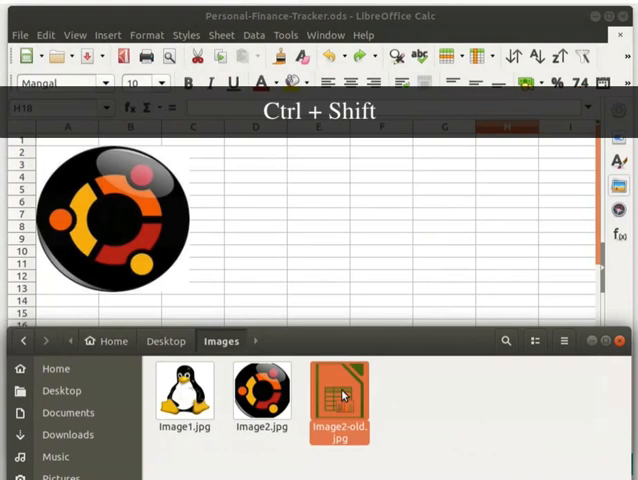
left_click_drag(338, 400, 292, 185)
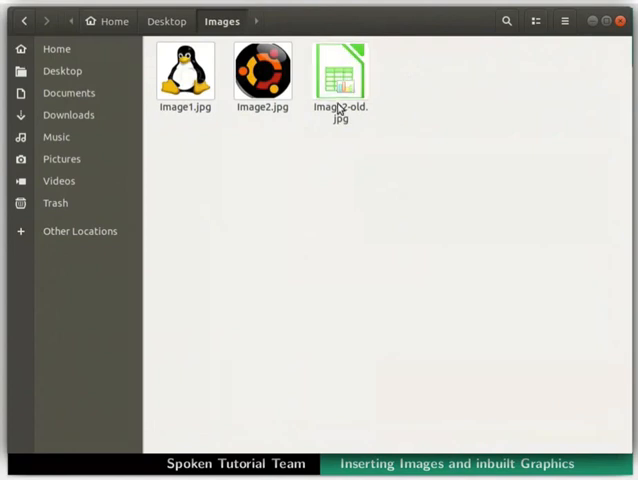
Step: Rename Image2-old.jpg to Image4.jpg in the Images folder
right_click(340, 70)
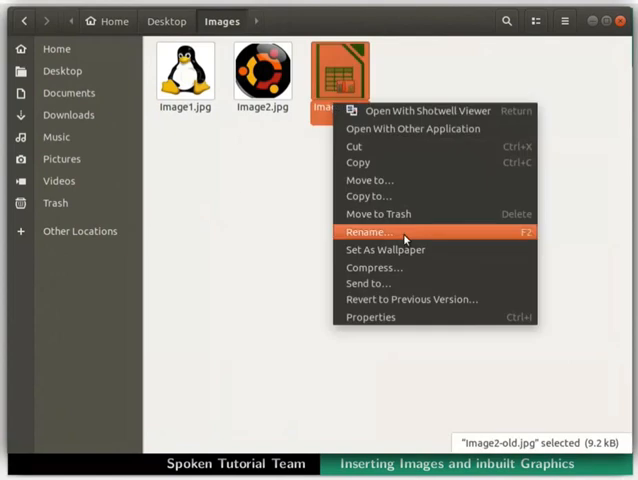
left_click(366, 232)
type("Image4.jpg")
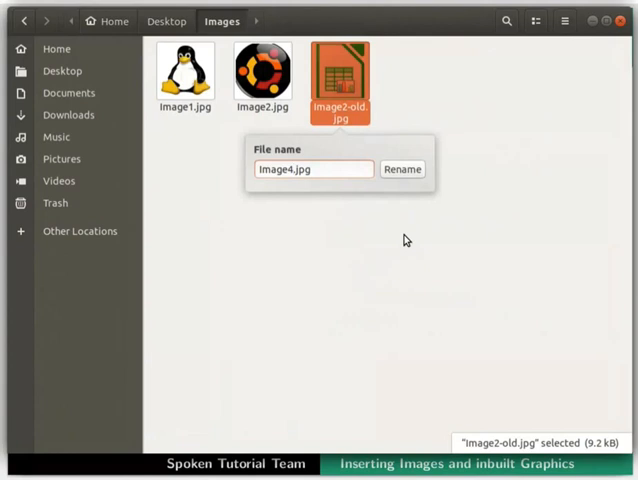
left_click(402, 168)
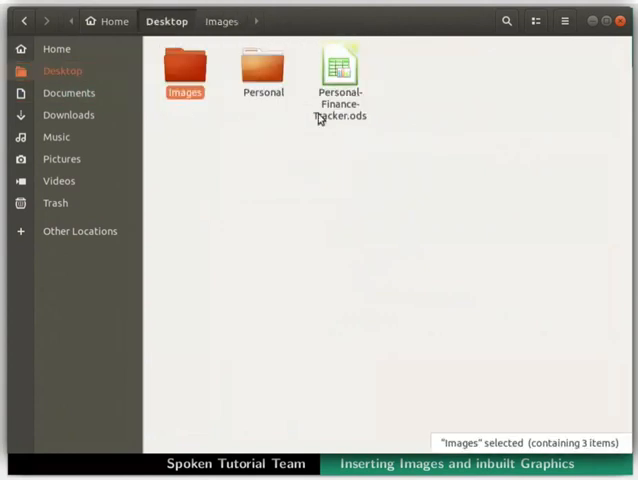
Step: Reopen Personal-Finance-Tracker.ods and switch to Sheet2 showing the broken link placeholder
double_click(339, 63)
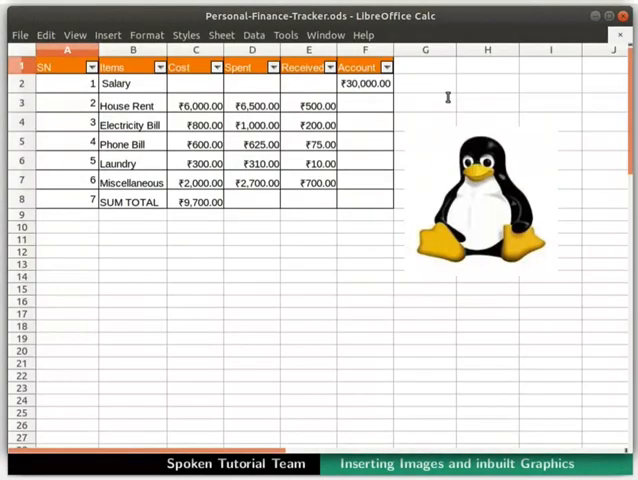
left_click(171, 429)
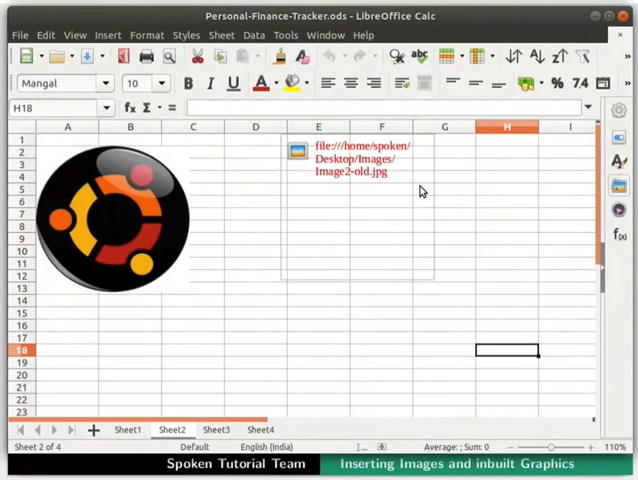
mouse_move(384, 184)
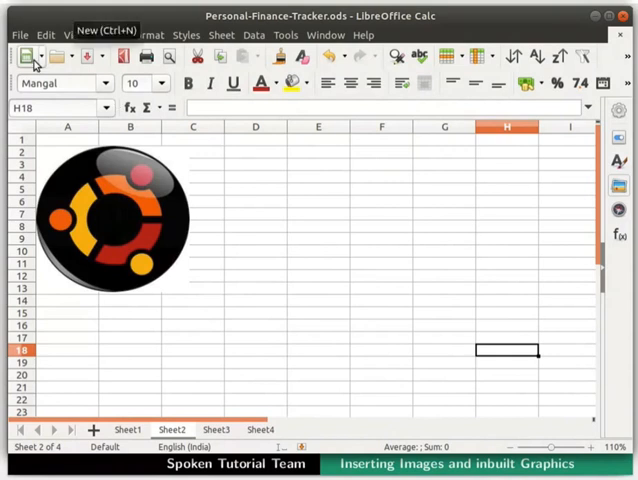
Step: Select the Ubuntu logo picture on Sheet2 and copy it to the clipboard
left_click(33, 55)
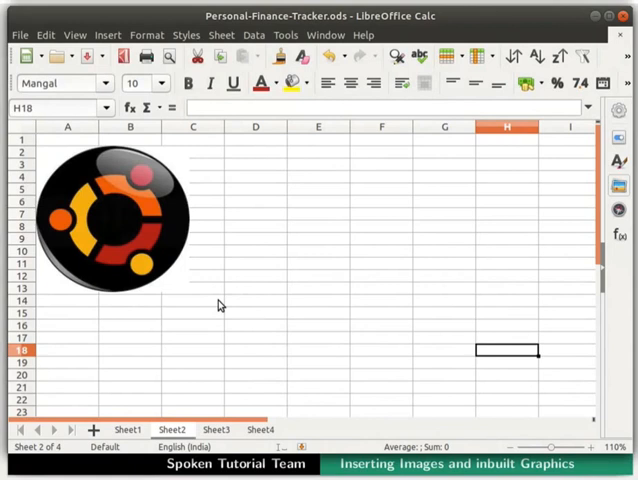
left_click(110, 215)
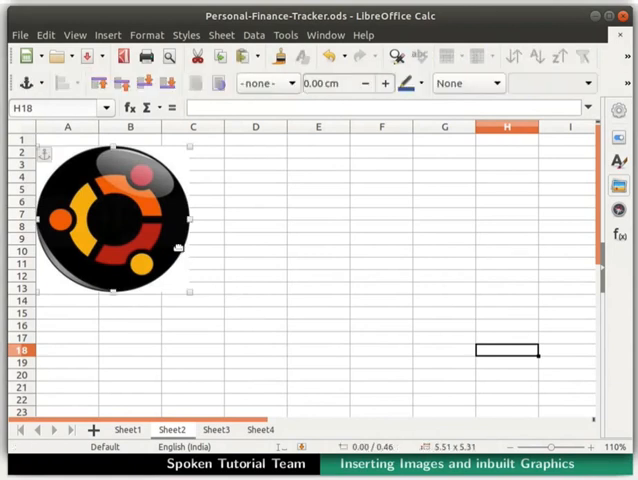
key("ctrl+c")
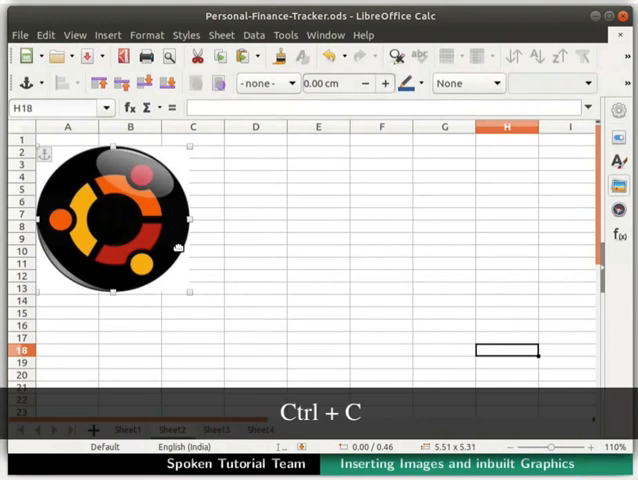
key("ctrl+c")
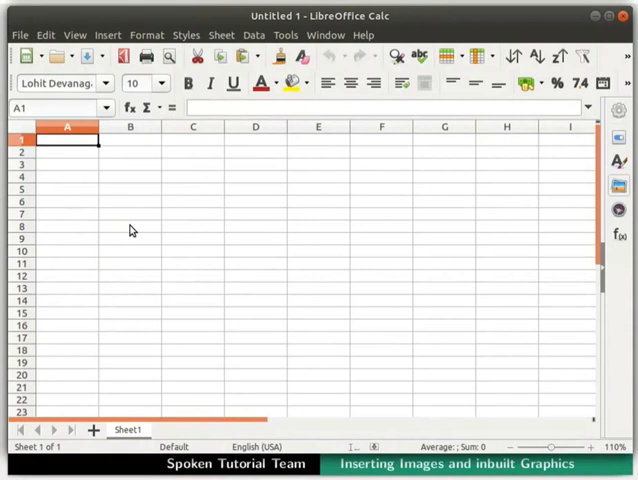
Step: Paste the Ubuntu logo into cell B2 of Untitled 1, then close it without saving
left_click(129, 151)
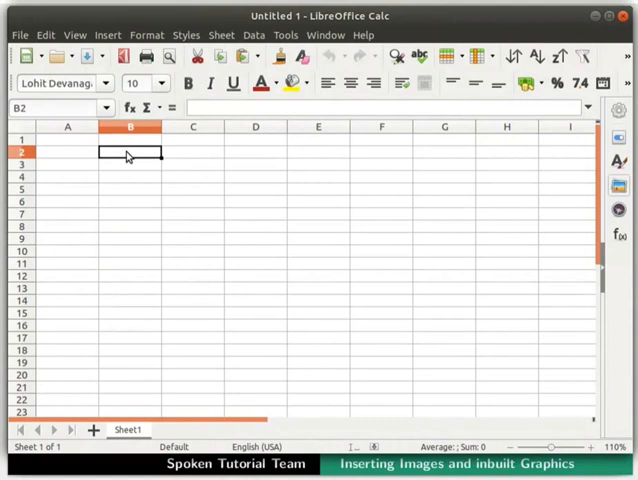
key("ctrl+v")
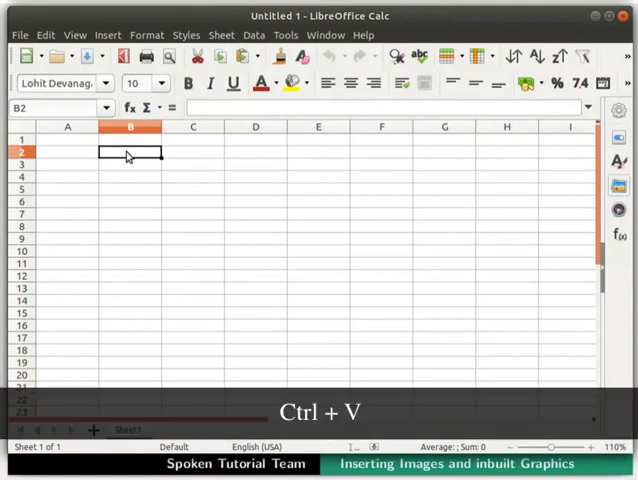
key("ctrl+v")
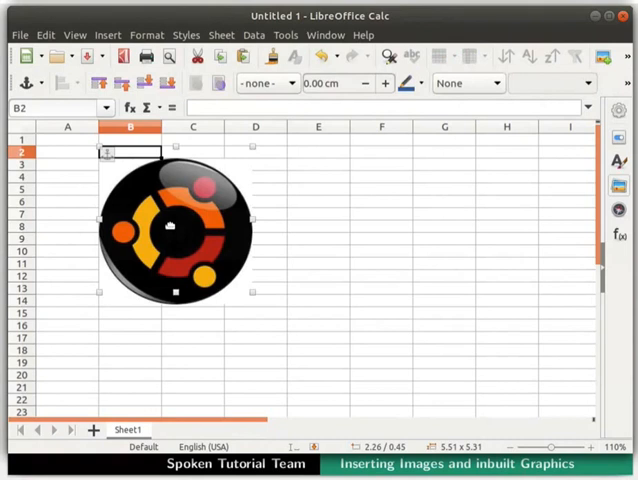
left_click(624, 16)
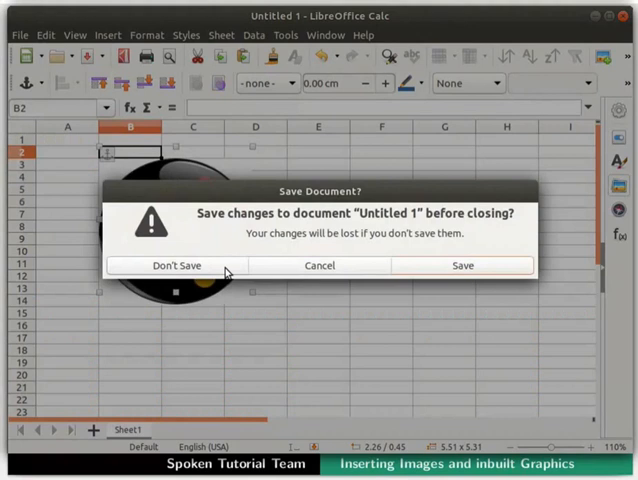
left_click(177, 265)
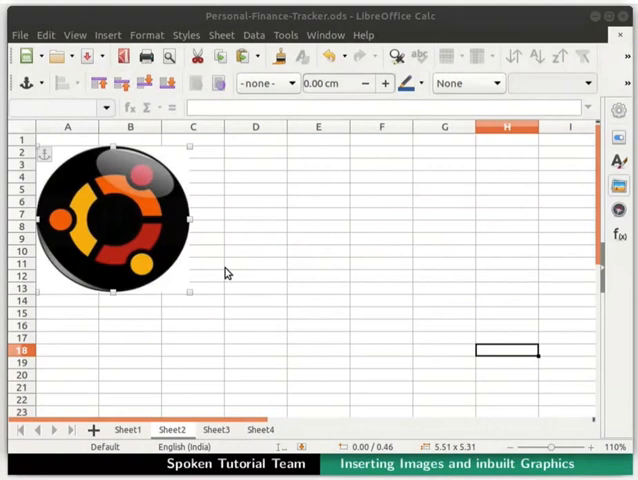
mouse_move(157, 399)
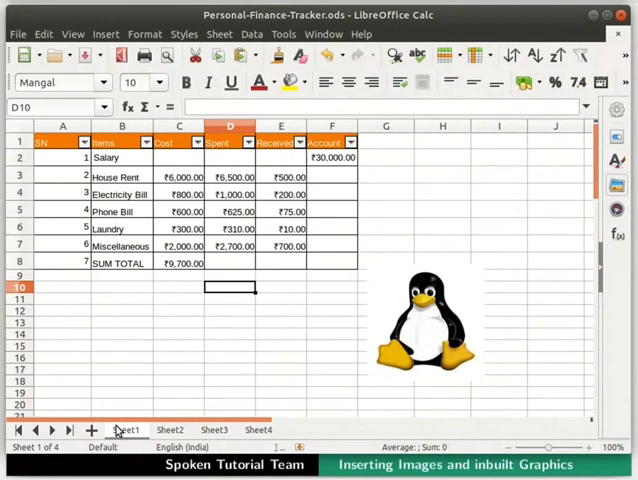
mouse_move(322, 332)
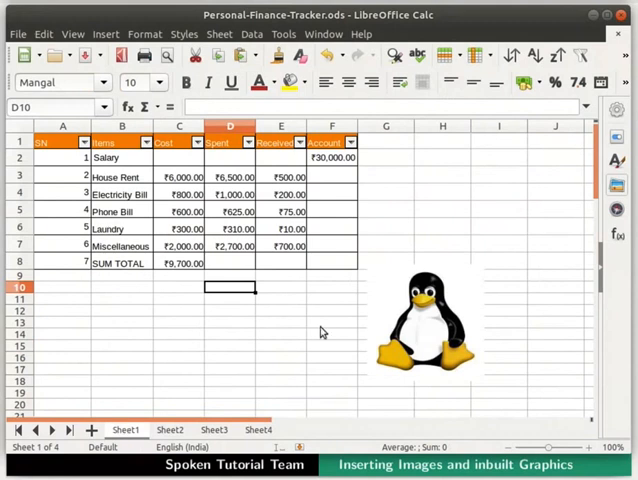
Step: Select the penguin picture beside the finance table on Sheet1
left_click(424, 330)
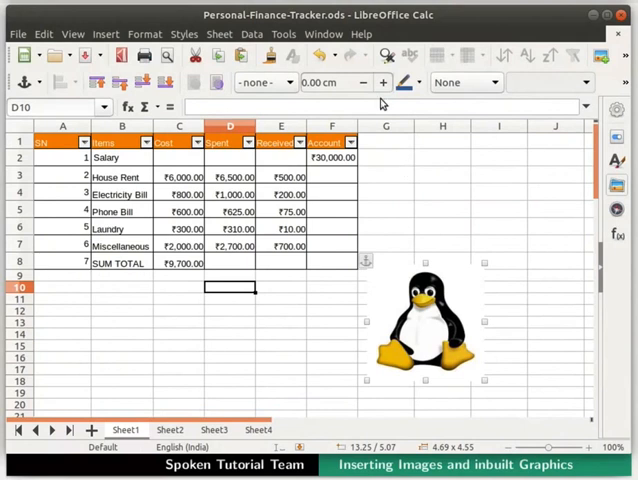
mouse_move(383, 103)
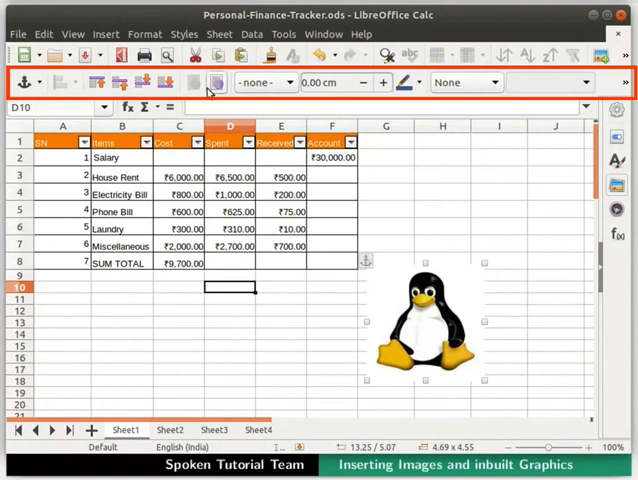
mouse_move(390, 95)
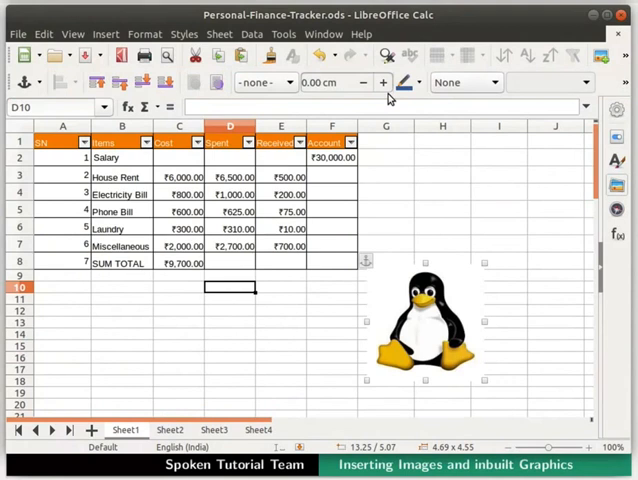
mouse_move(558, 97)
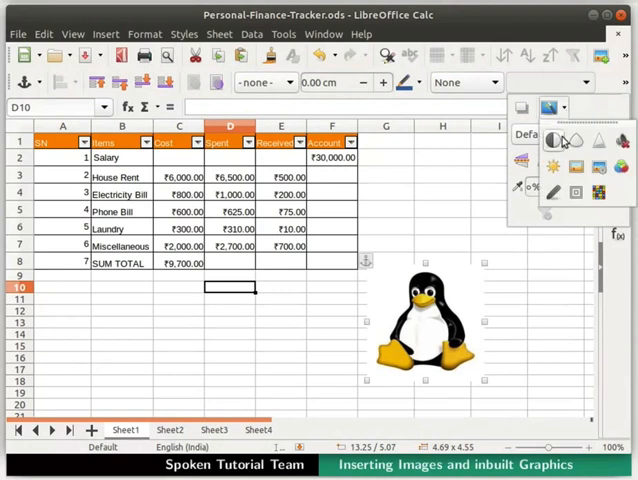
mouse_move(552, 192)
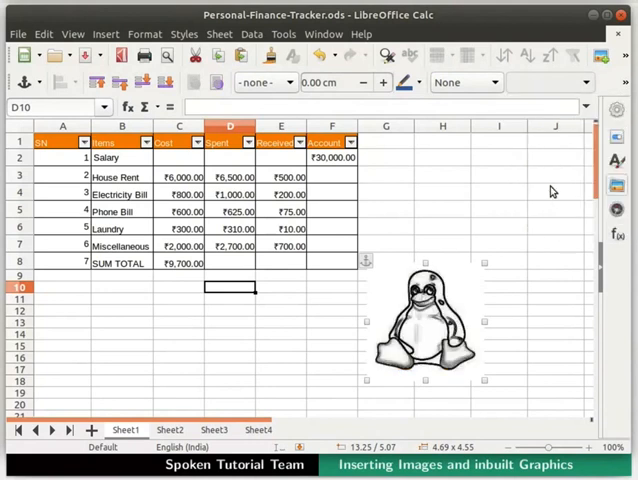
mouse_move(501, 311)
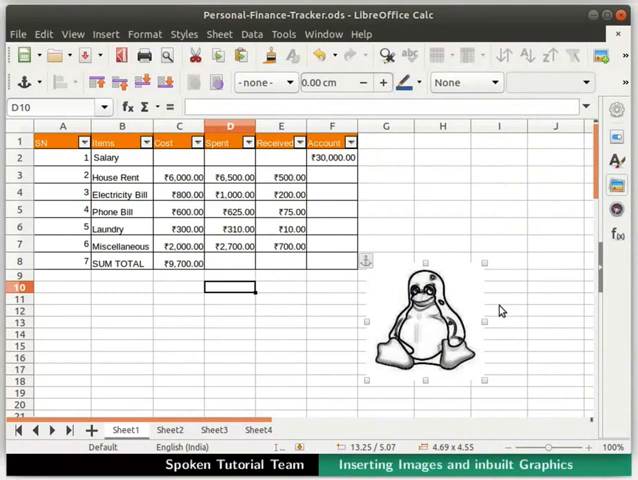
mouse_move(565, 182)
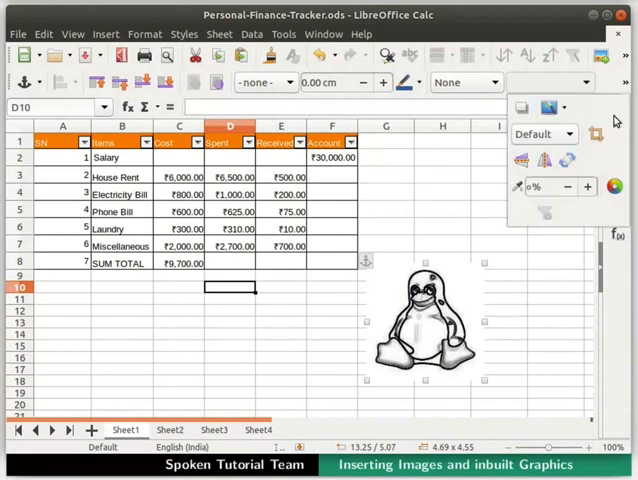
mouse_move(595, 138)
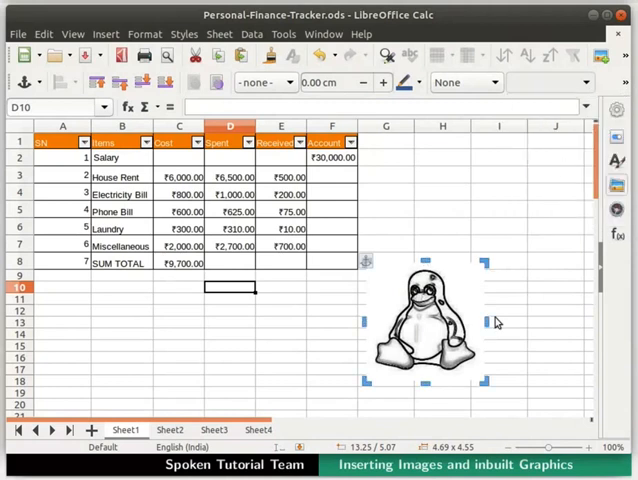
mouse_move(492, 398)
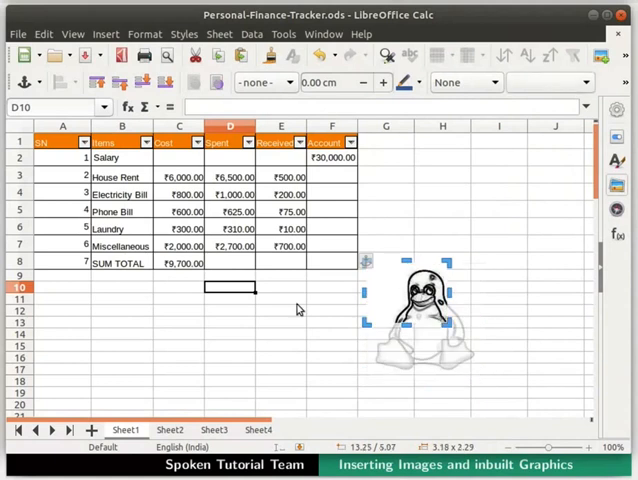
Step: Finish cropping the sketched penguin by clicking an empty cell to deselect it
left_click(228, 288)
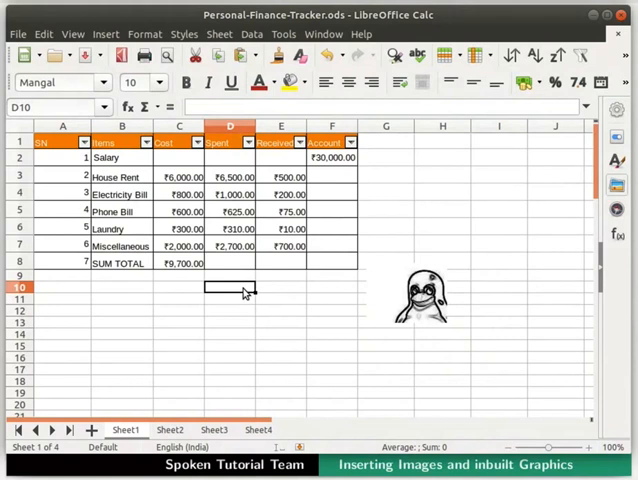
mouse_move(242, 287)
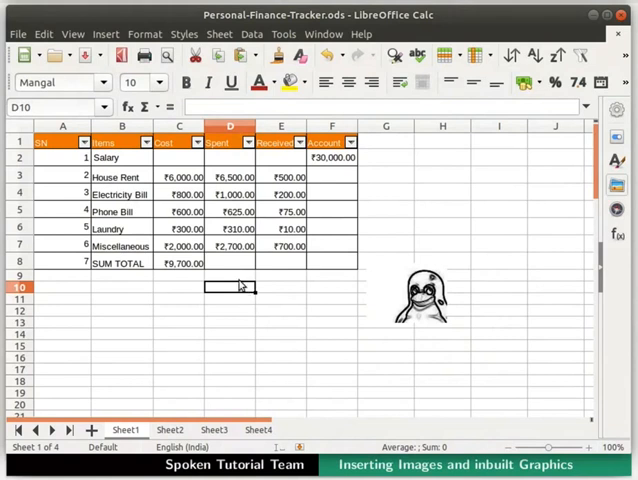
left_click(105, 33)
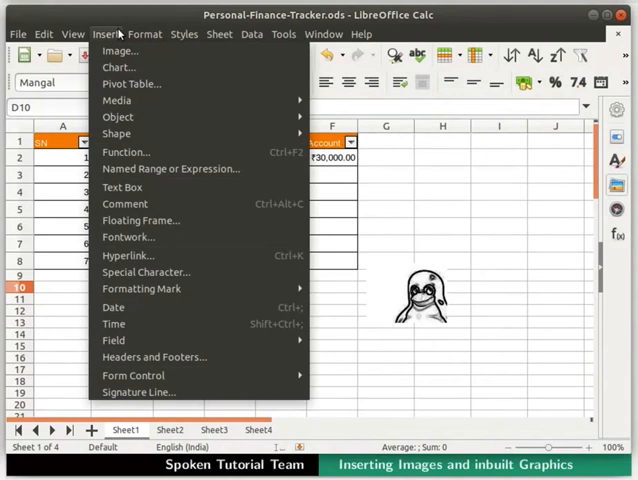
mouse_move(117, 100)
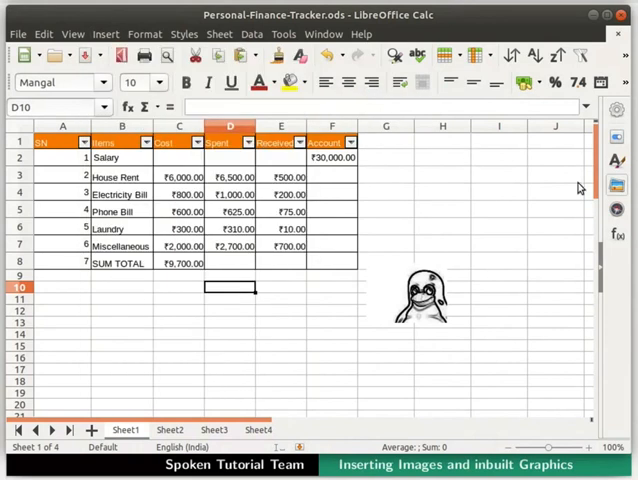
mouse_move(616, 187)
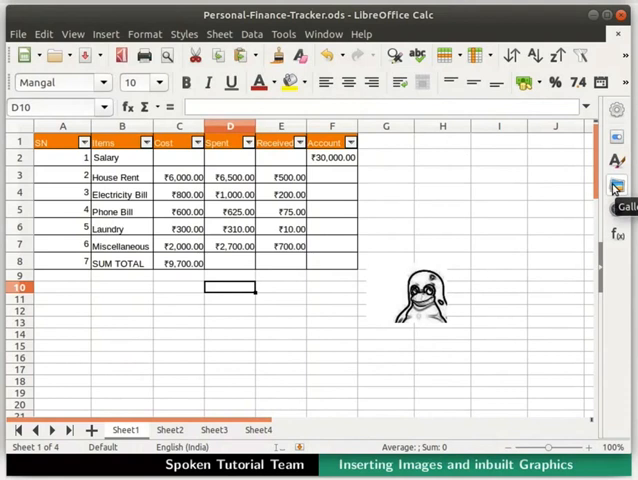
left_click(616, 187)
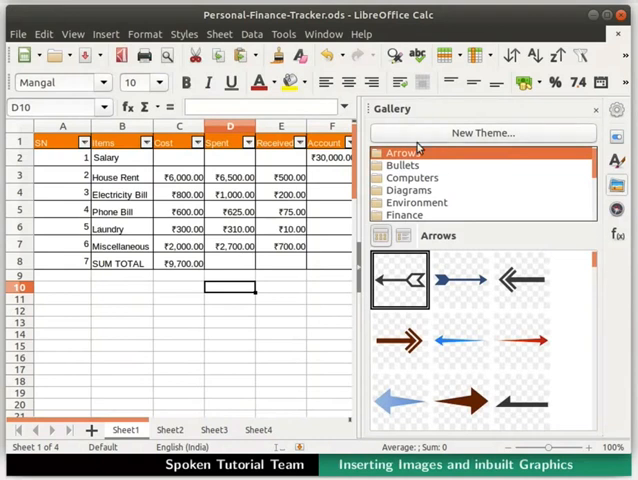
scroll("down", 3)
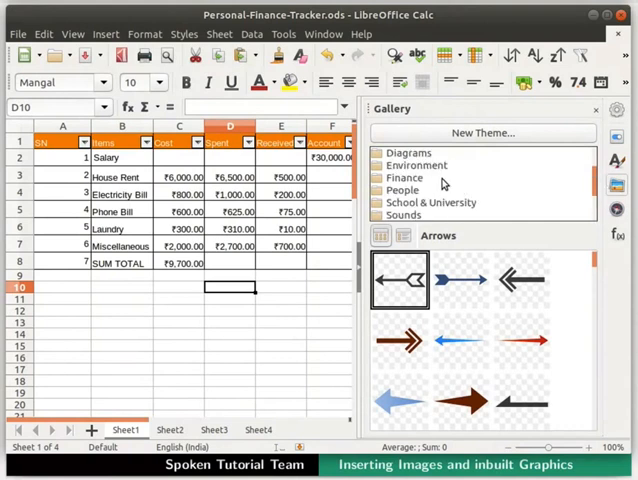
left_click(404, 177)
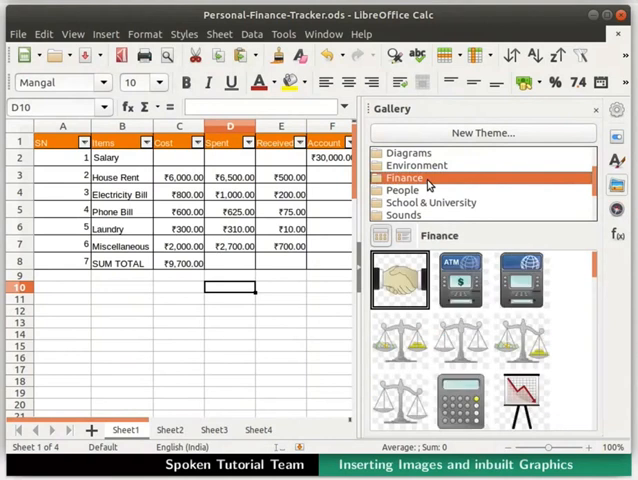
left_click(459, 279)
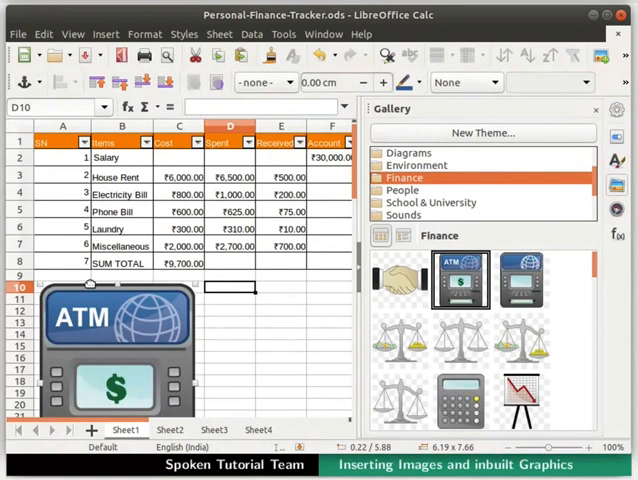
scroll("down", 3)
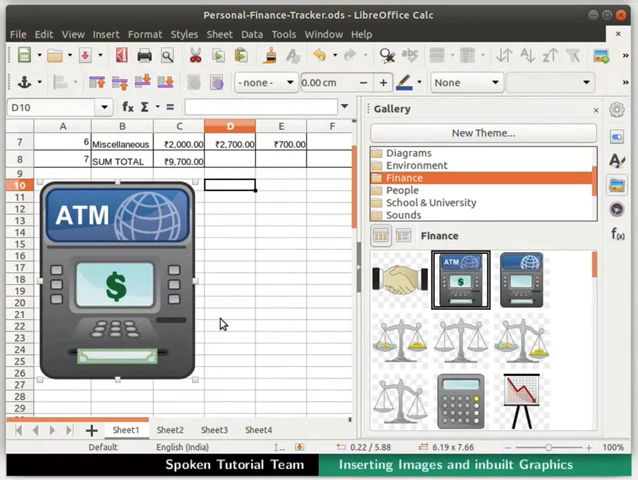
key("Delete")
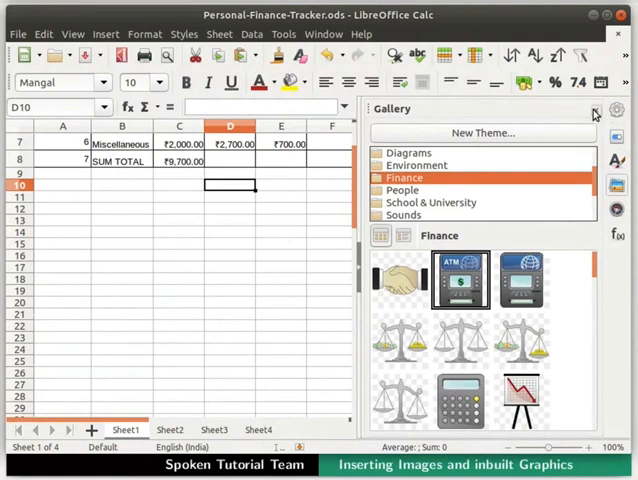
left_click(593, 113)
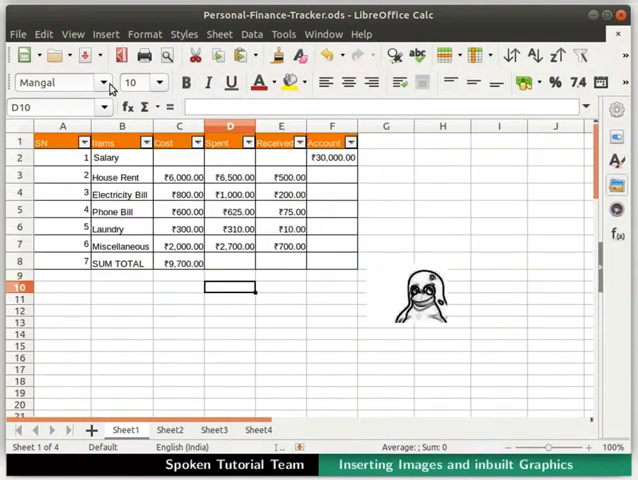
mouse_move(89, 56)
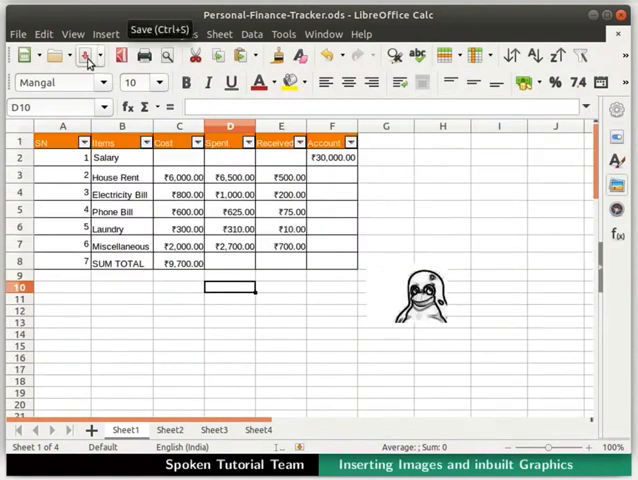